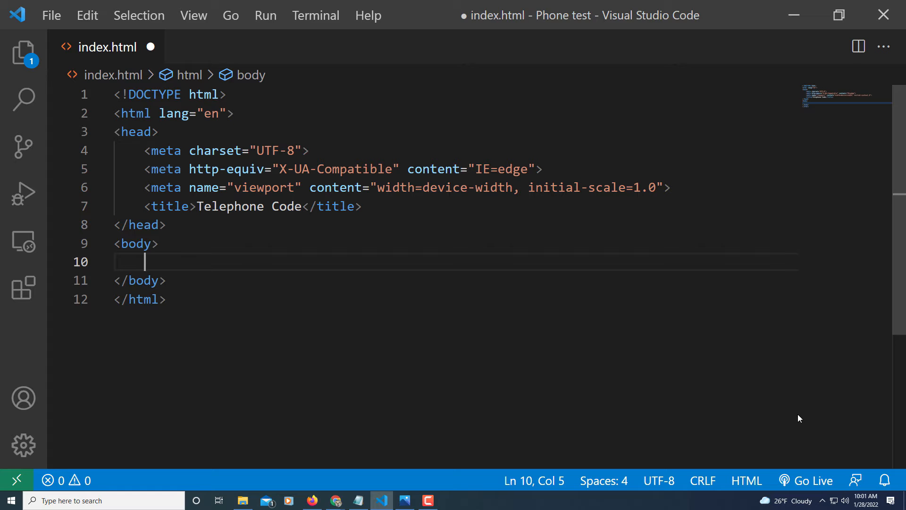
mouse_move(631, 293)
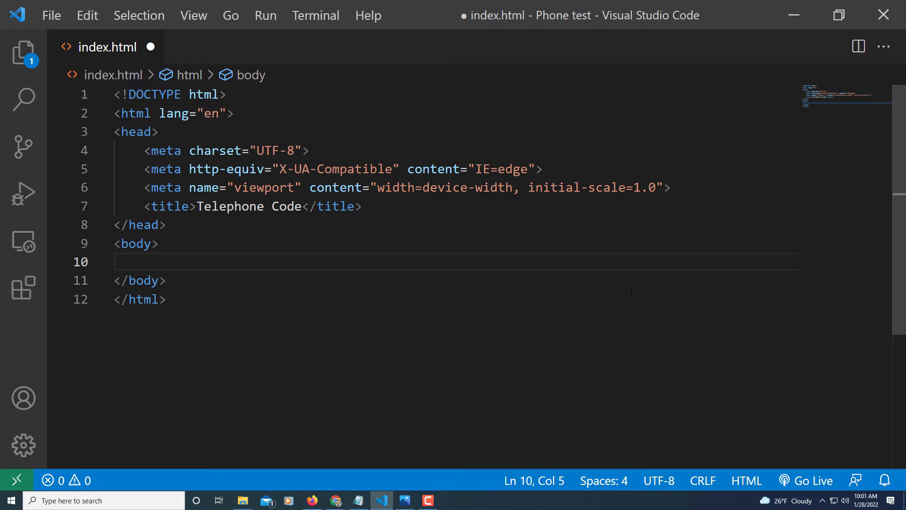
Zoom in and type an h1 reading 'Call me at' with an empty <a> tag inside.
key(ctrl+=)
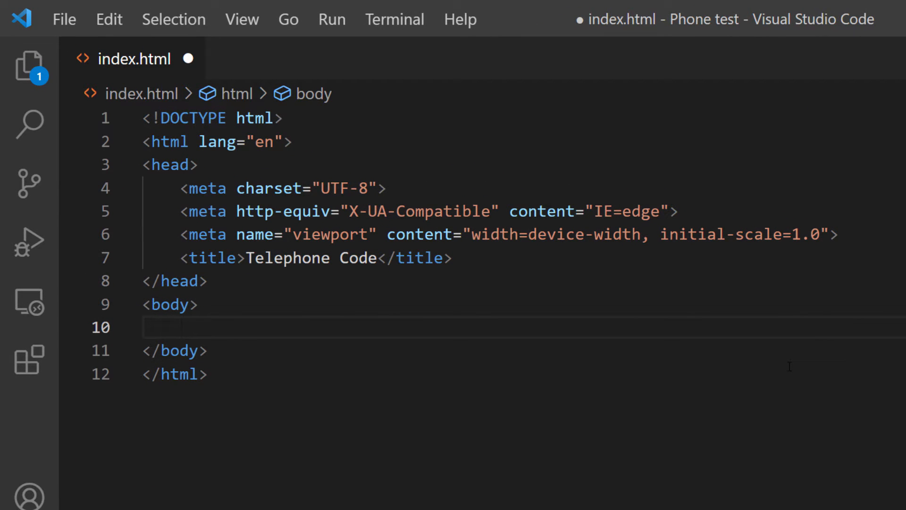
text(<)
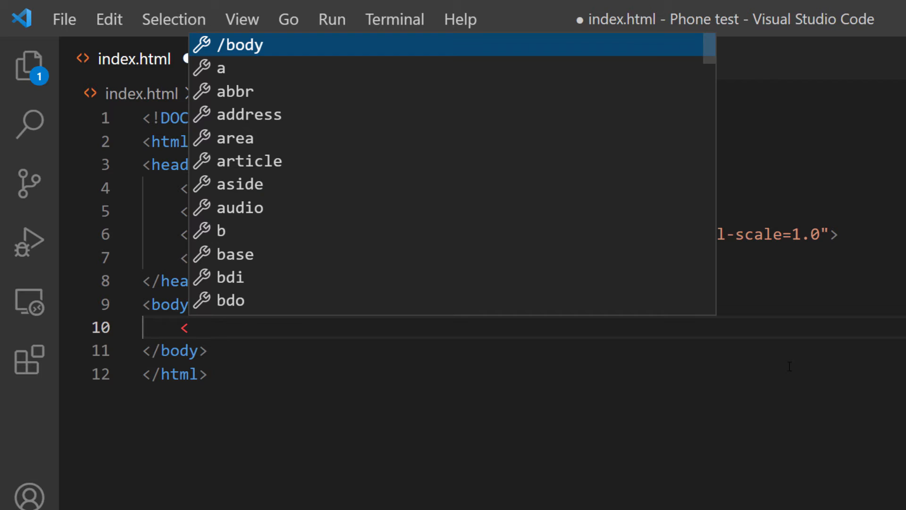
text(h1></h1>)
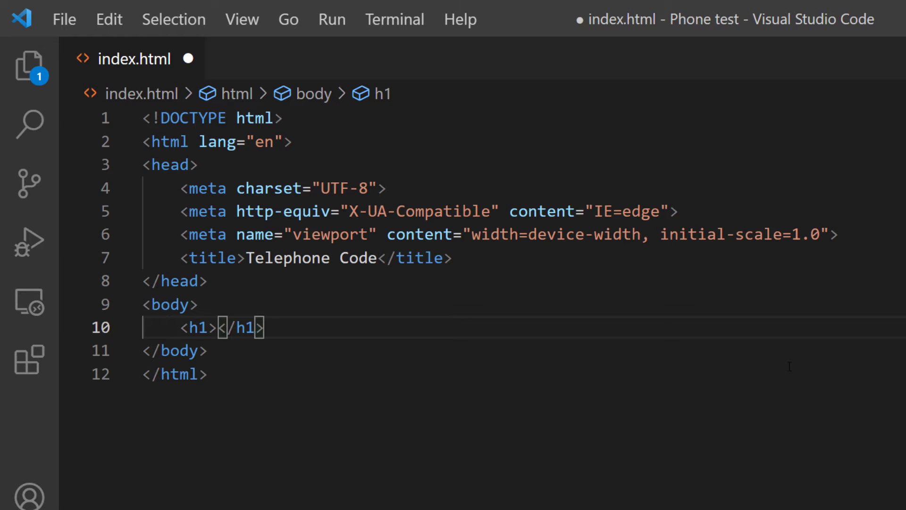
text(Call m)
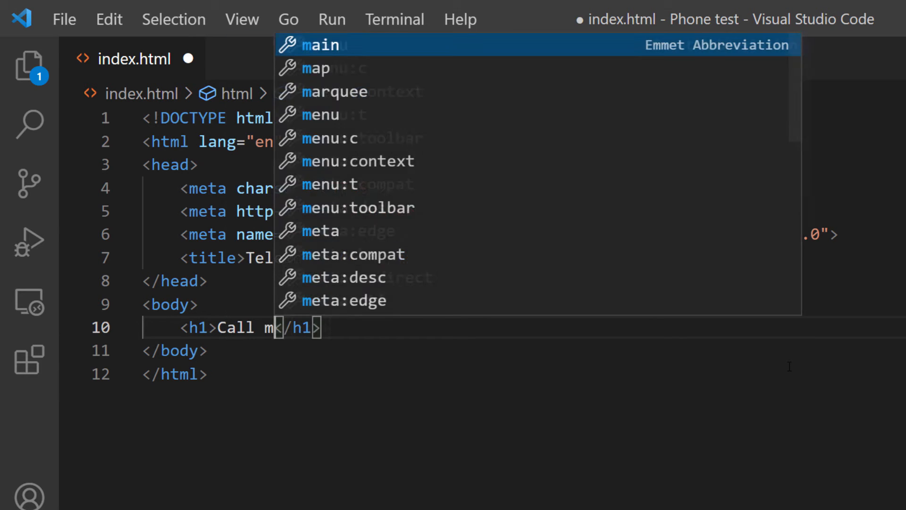
text(e at)
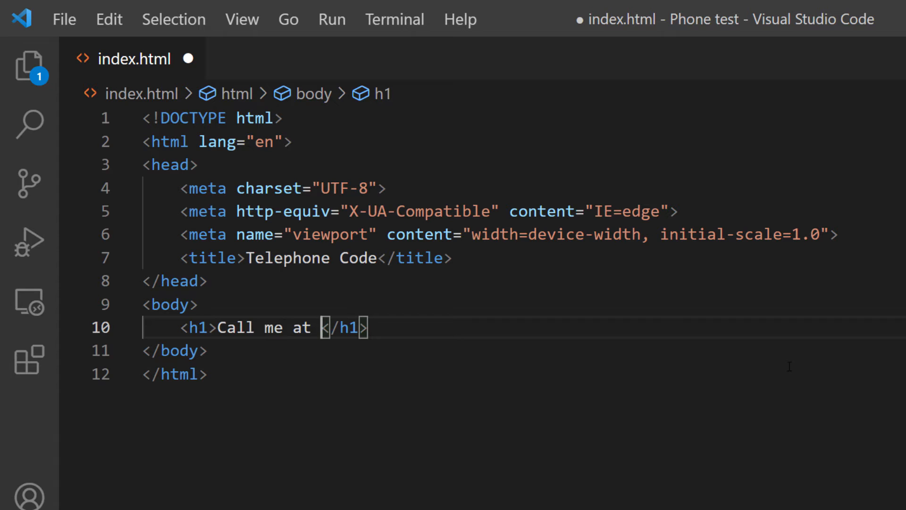
text(<a></a><)
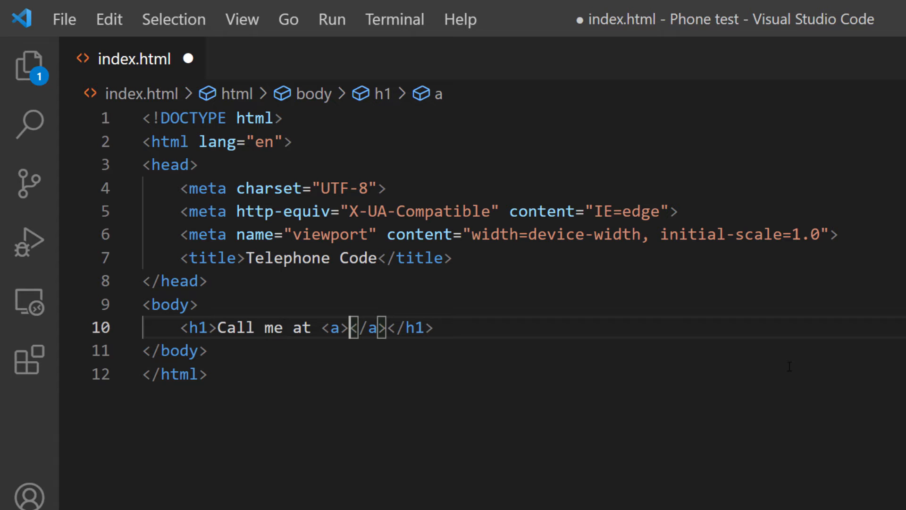
mouse_move(604, 363)
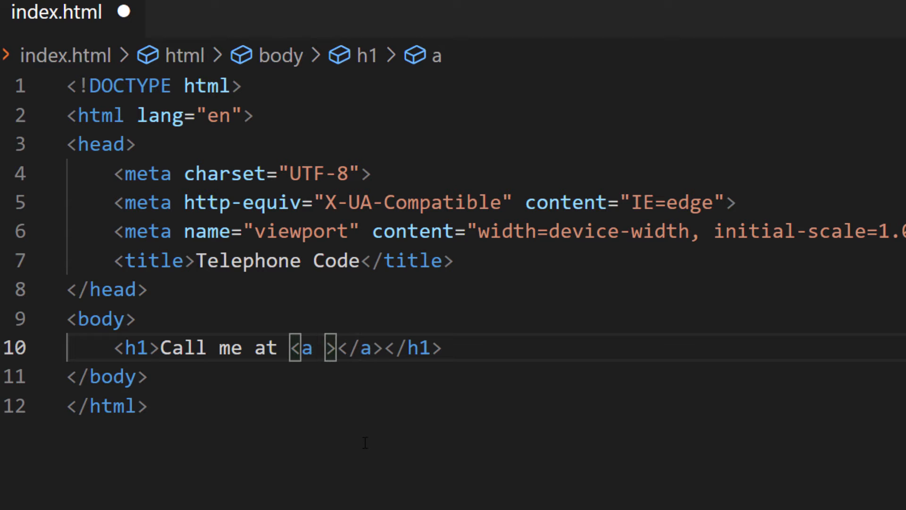
text(h)
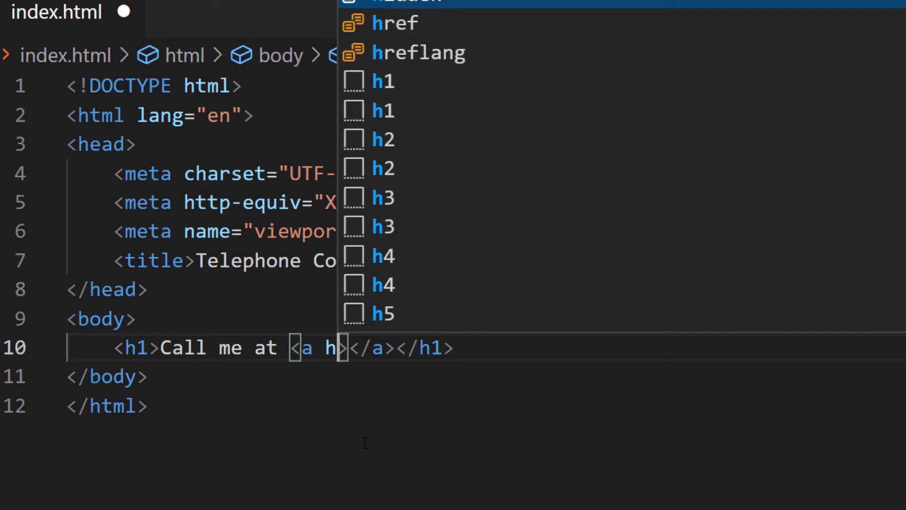
text(ref=")
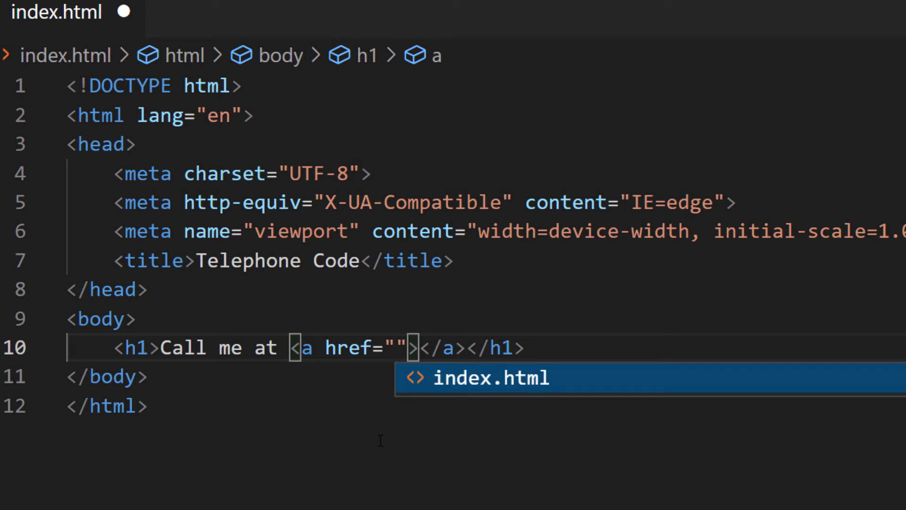
text(tel)
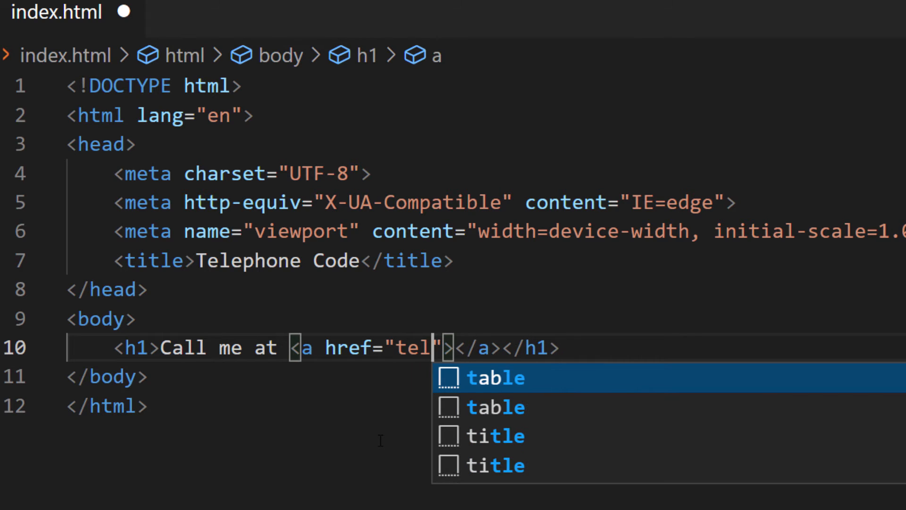
text(:)
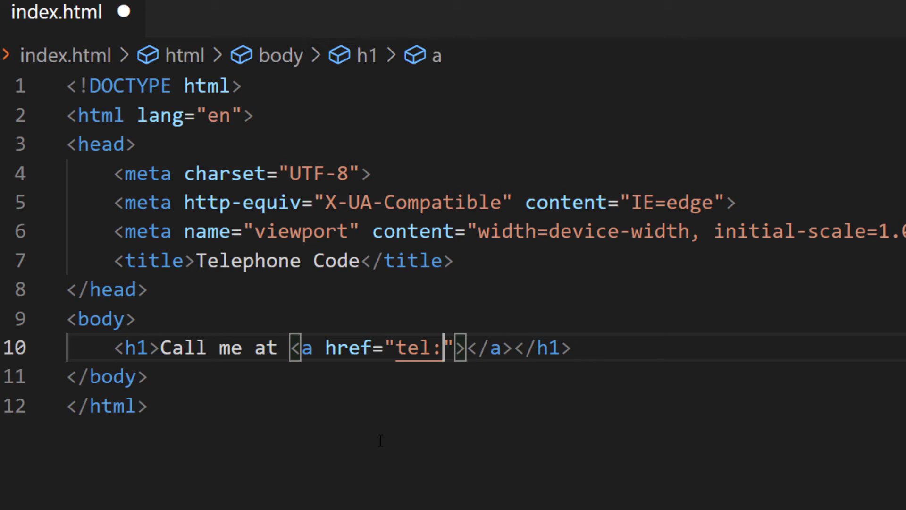
text(+)
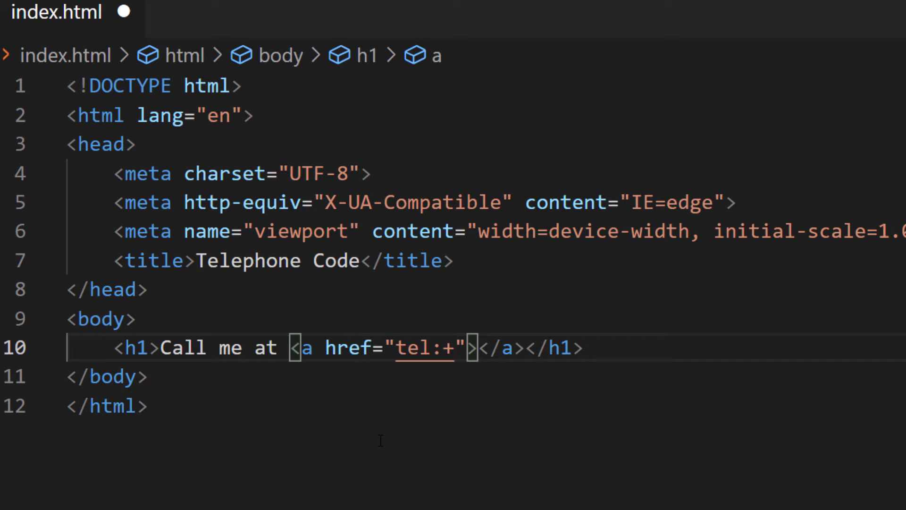
text(616)
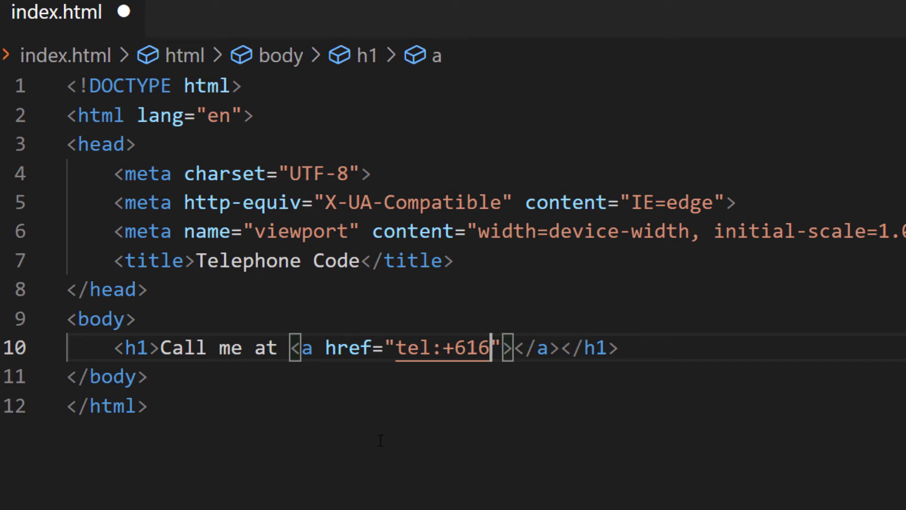
text(1234)
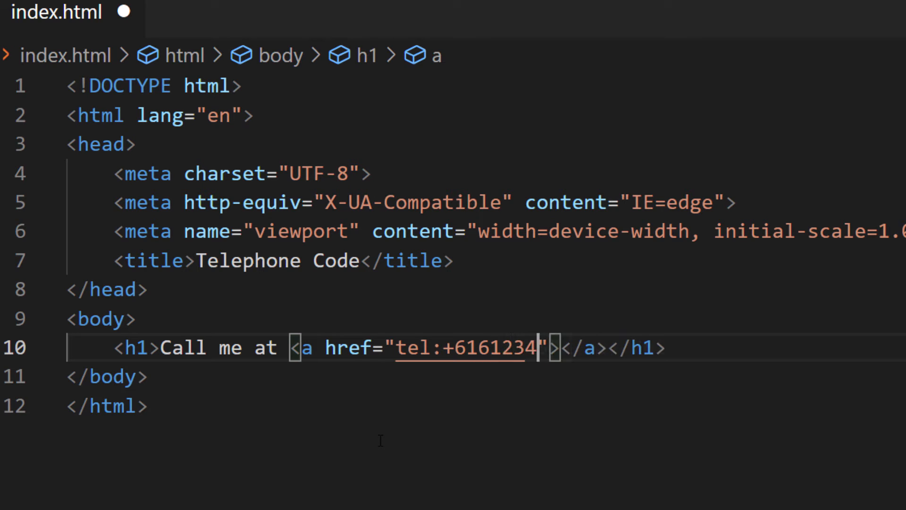
text(567)
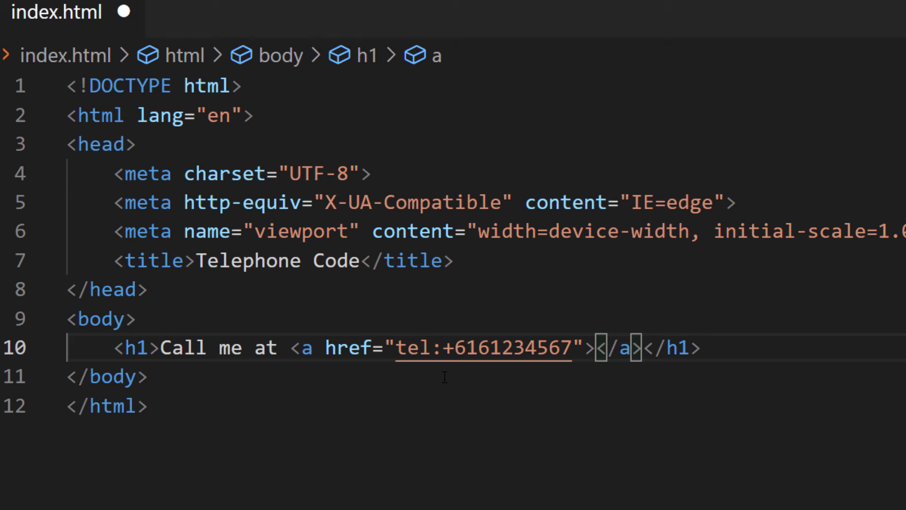
mouse_move(625, 399)
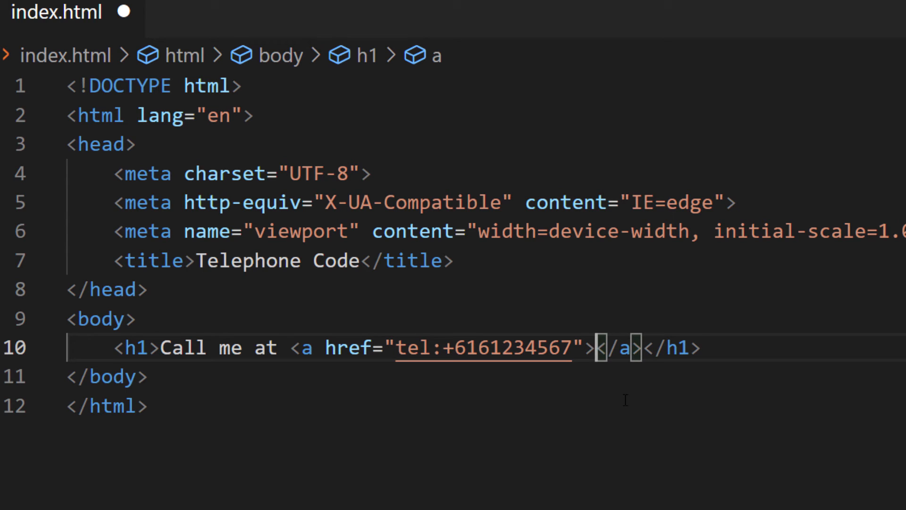
text(61)
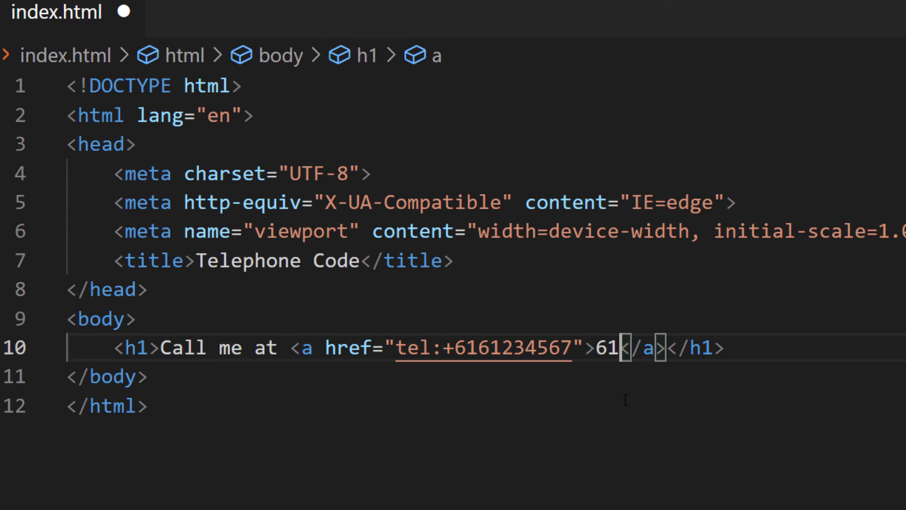
text(6)
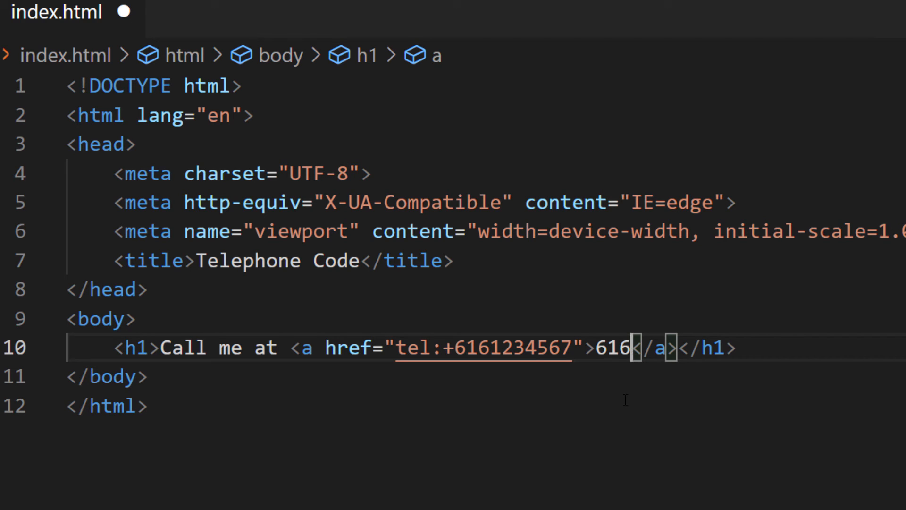
text(-)
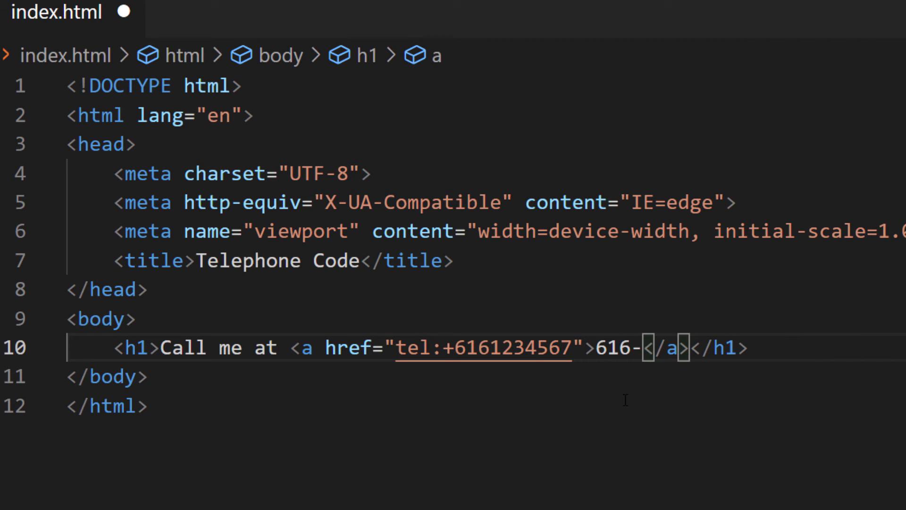
text(123)
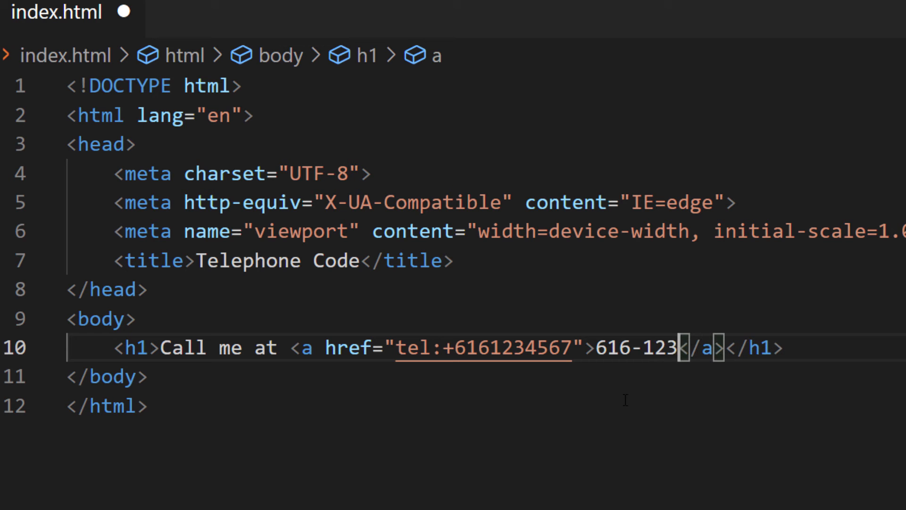
text(-4)
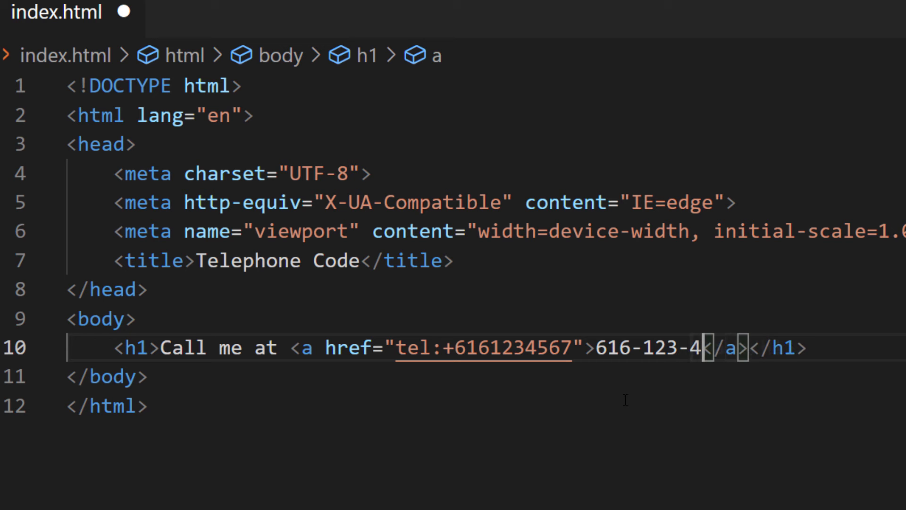
text(567)
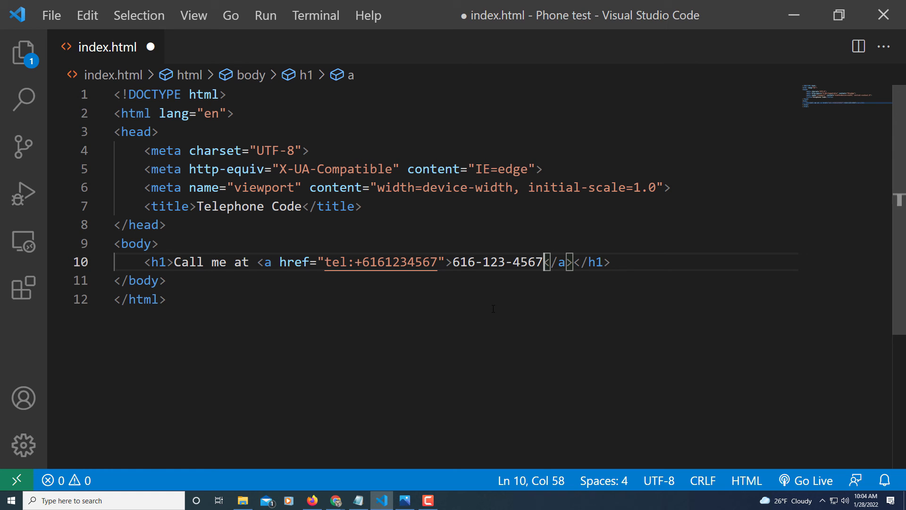
Save index.html from the File menu and switch to Chrome to view the page.
click(51, 15)
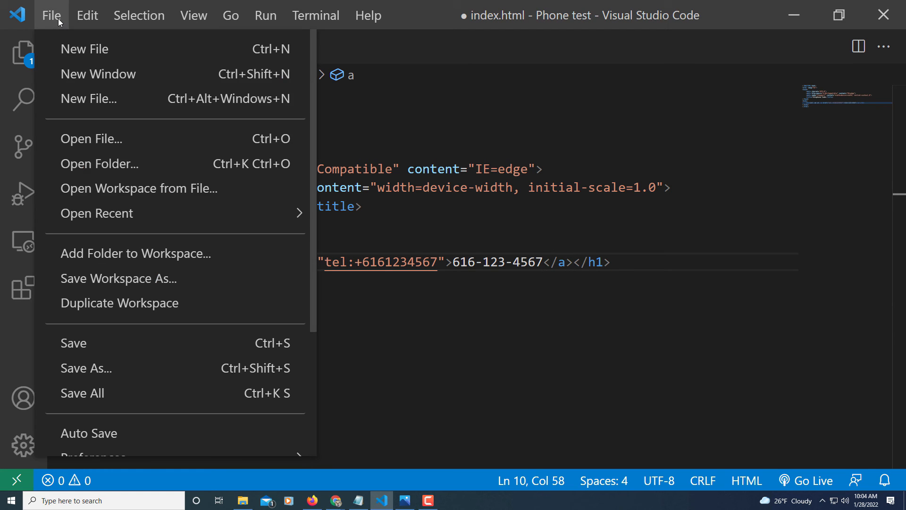
mouse_move(115, 342)
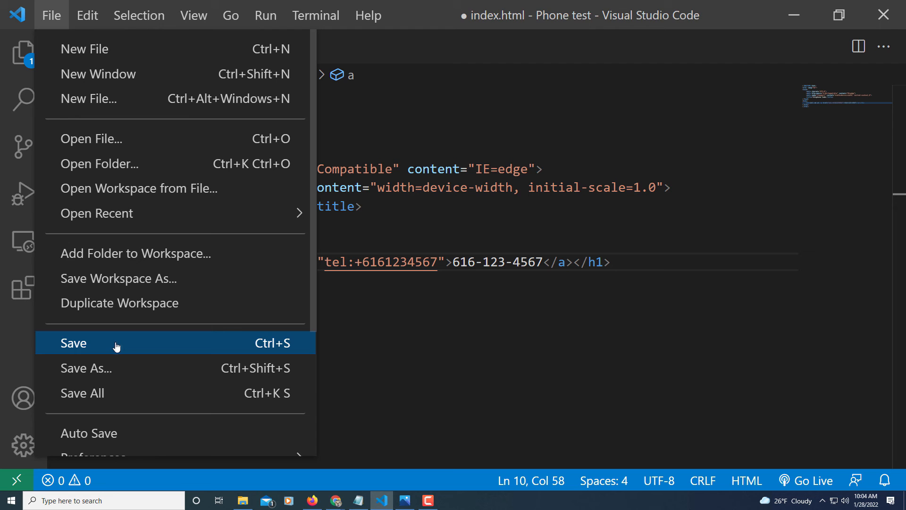
click(73, 343)
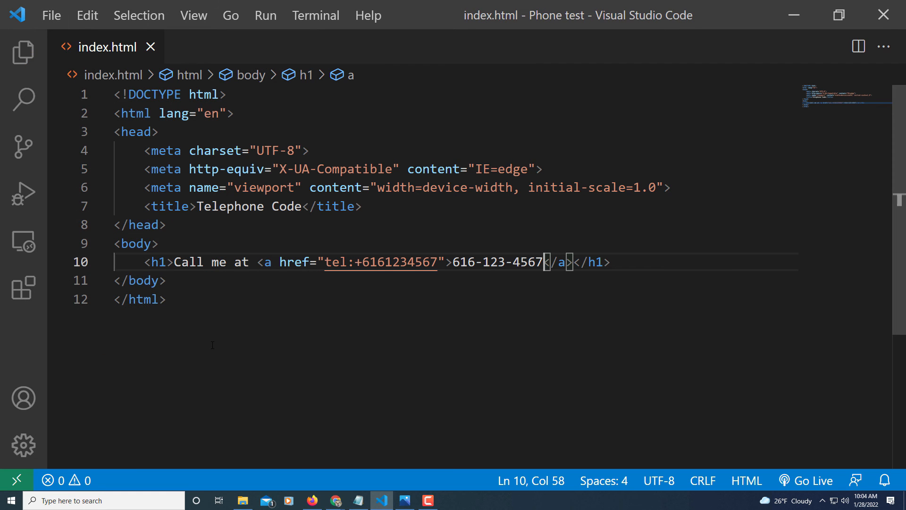
mouse_move(251, 488)
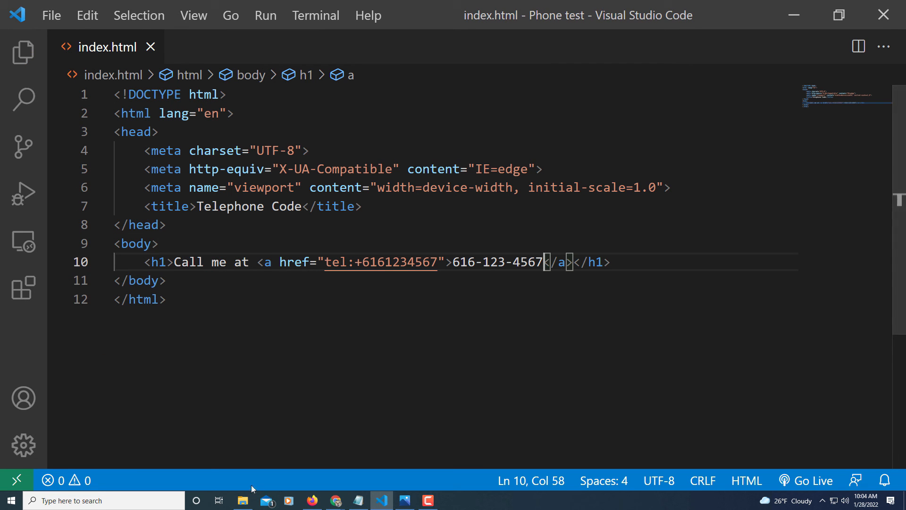
click(242, 500)
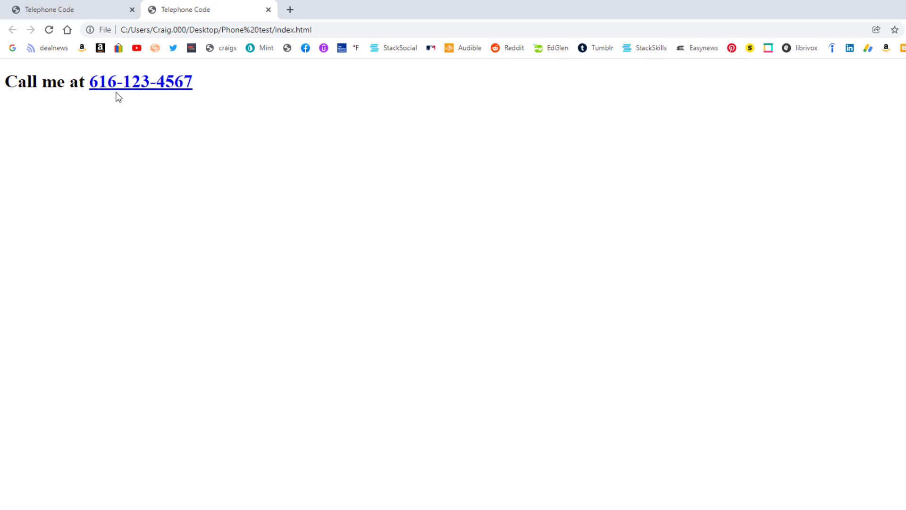
mouse_move(141, 91)
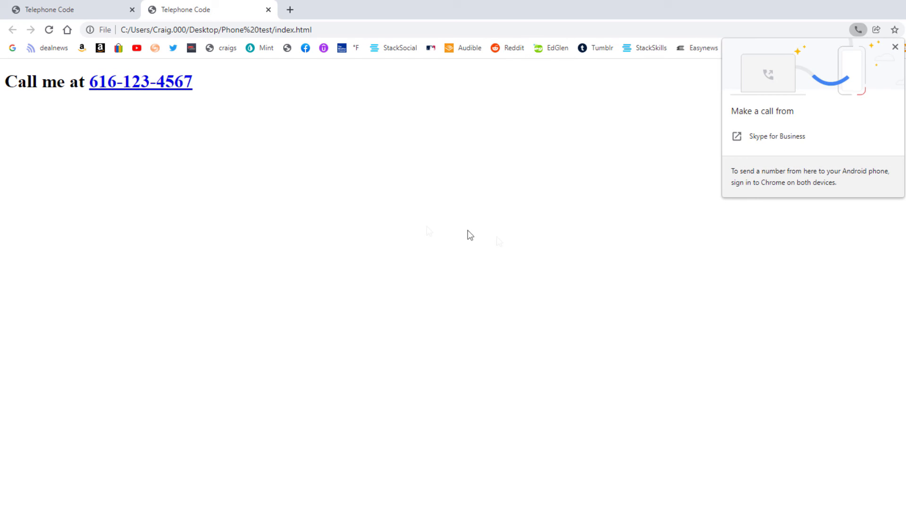
mouse_move(691, 264)
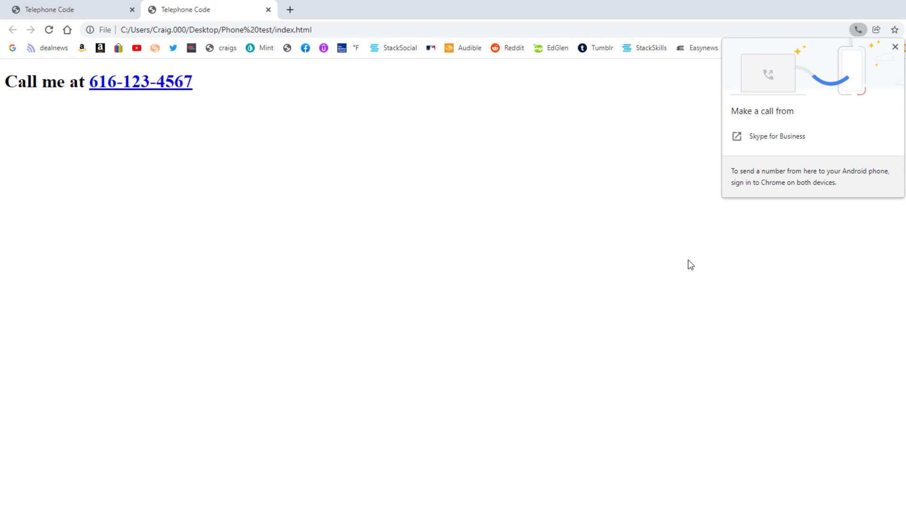